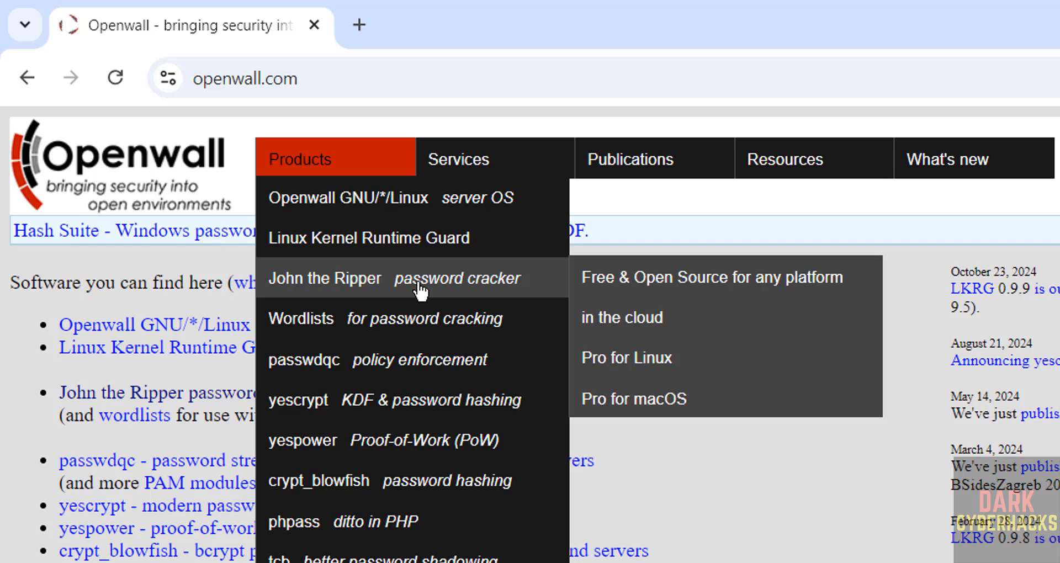
Open the John the Ripper page on openwall.com and scroll to the jumbo Windows downloads
{"action": "left_click", "coordinate": [324, 278]}
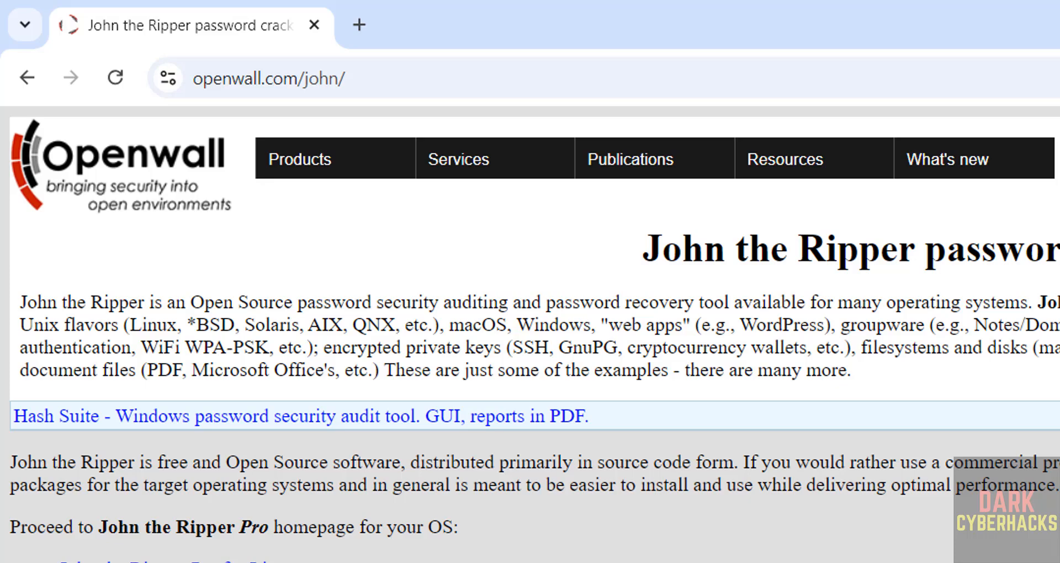
{"action": "scroll", "scroll_direction": "down", "scroll_amount": 3}
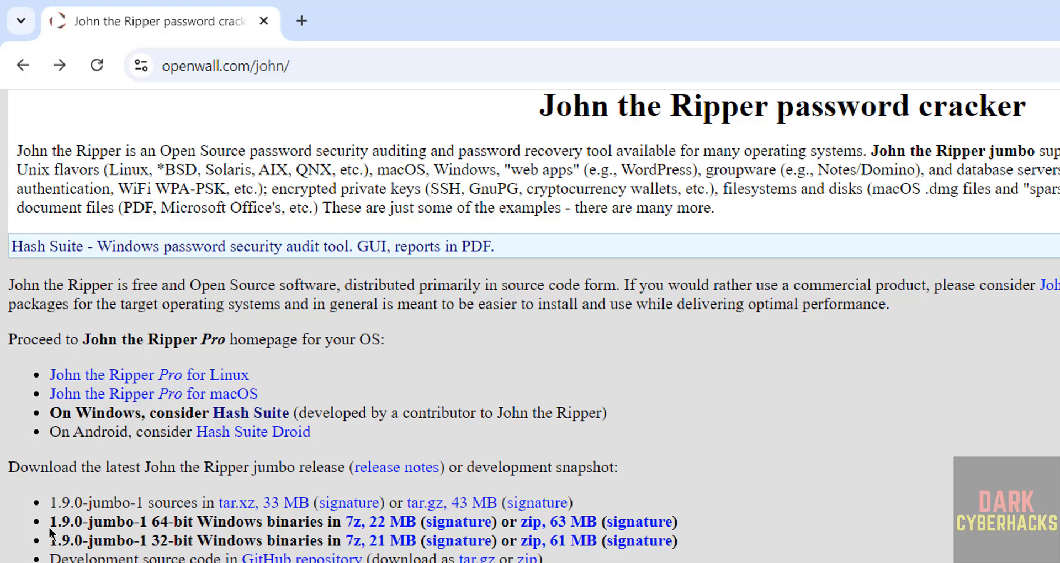
{"action": "scroll", "scroll_direction": "down", "scroll_amount": 3}
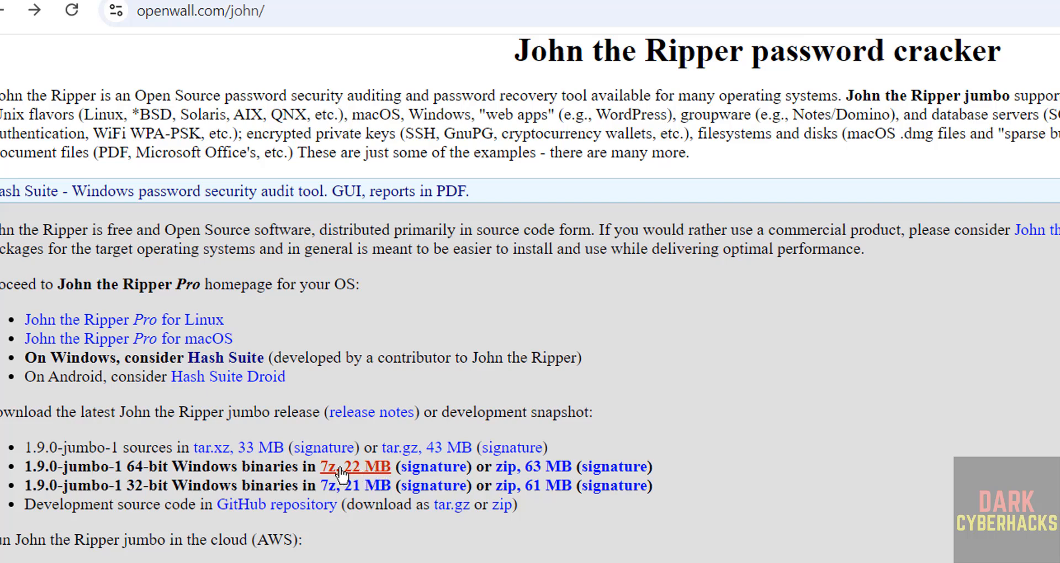
{"action": "mouse_move", "coordinate": [361, 470]}
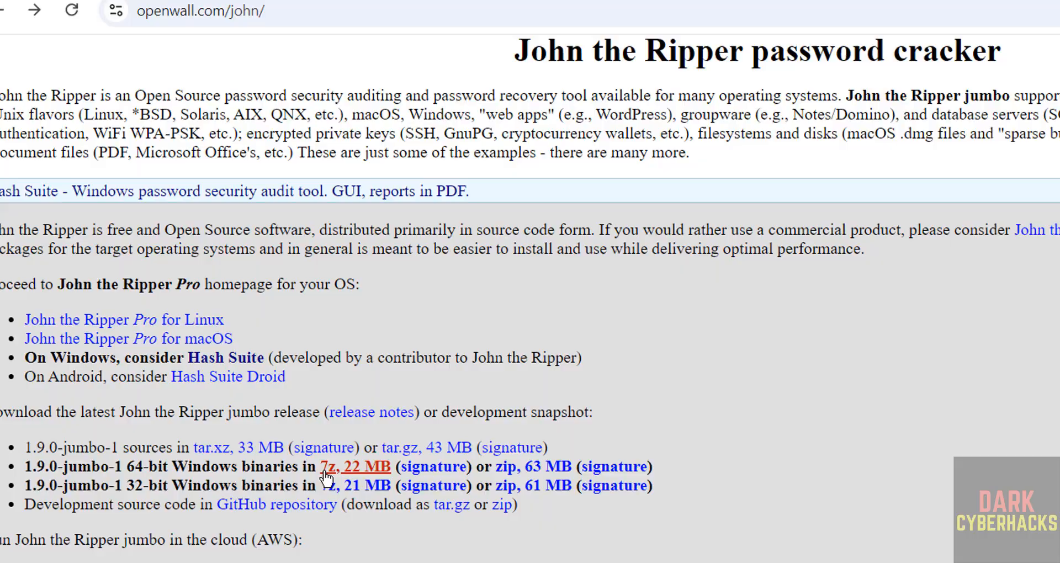
Download the 1.9.0-jumbo-1 64-bit Windows binaries as a 7z archive (22 MB)
{"action": "left_click", "coordinate": [328, 467]}
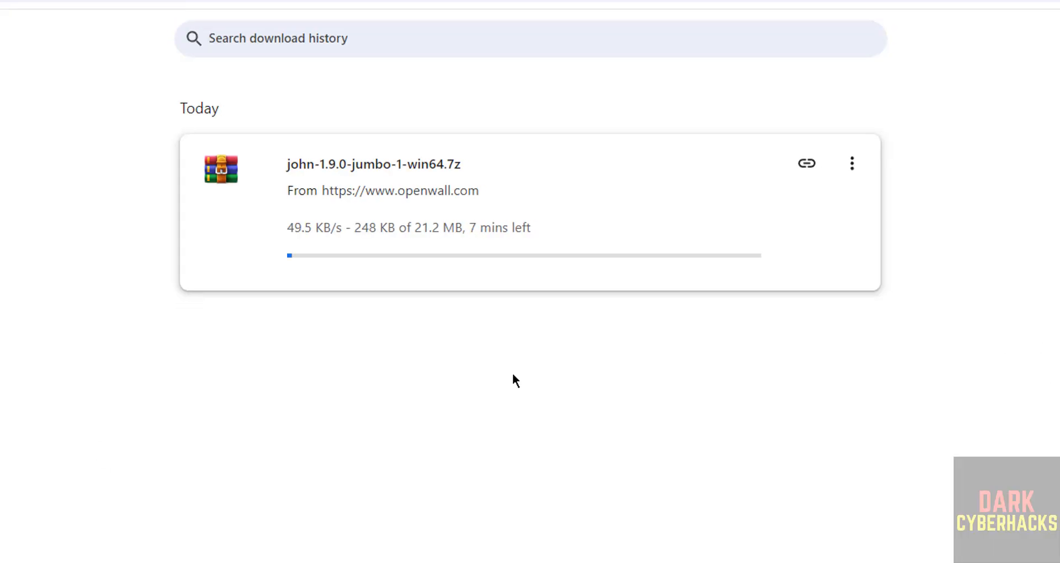
{"action": "mouse_move", "coordinate": [433, 368]}
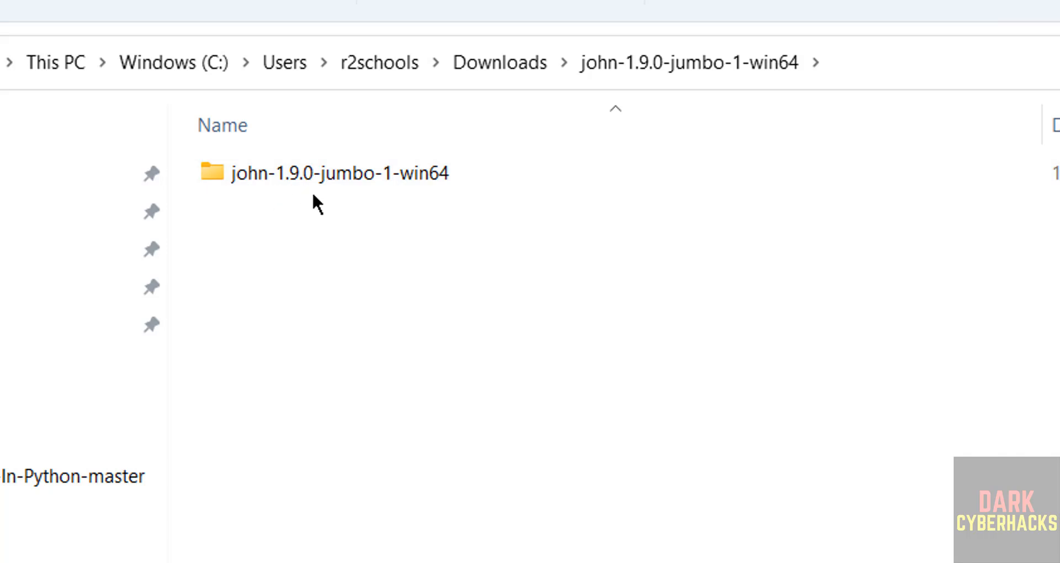
{"action": "mouse_move", "coordinate": [375, 335]}
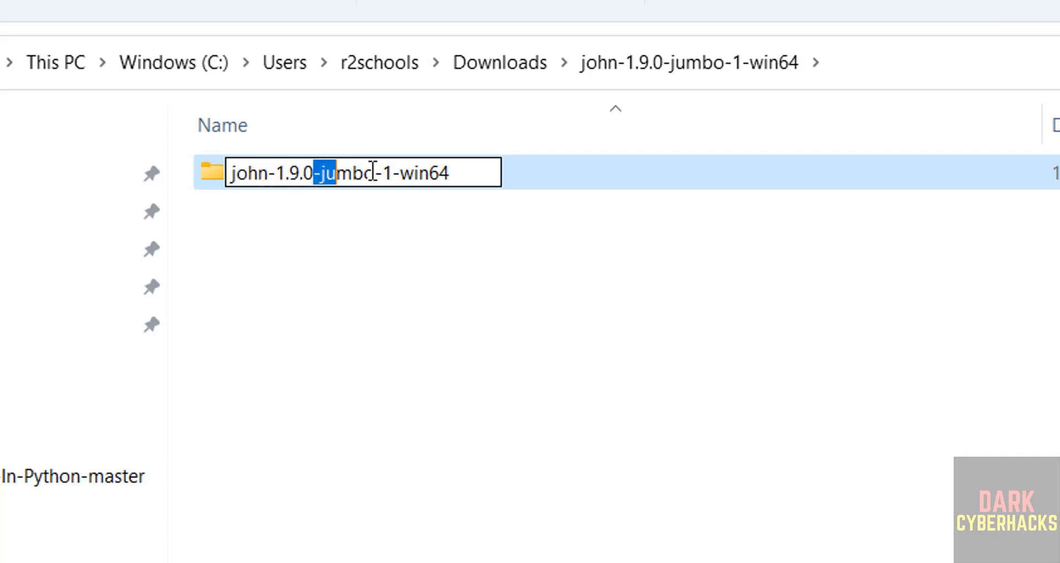
Rename the extracted folder to john-1.9.0 and cut it for moving to C:\
{"action": "key", "text": "Delete"}
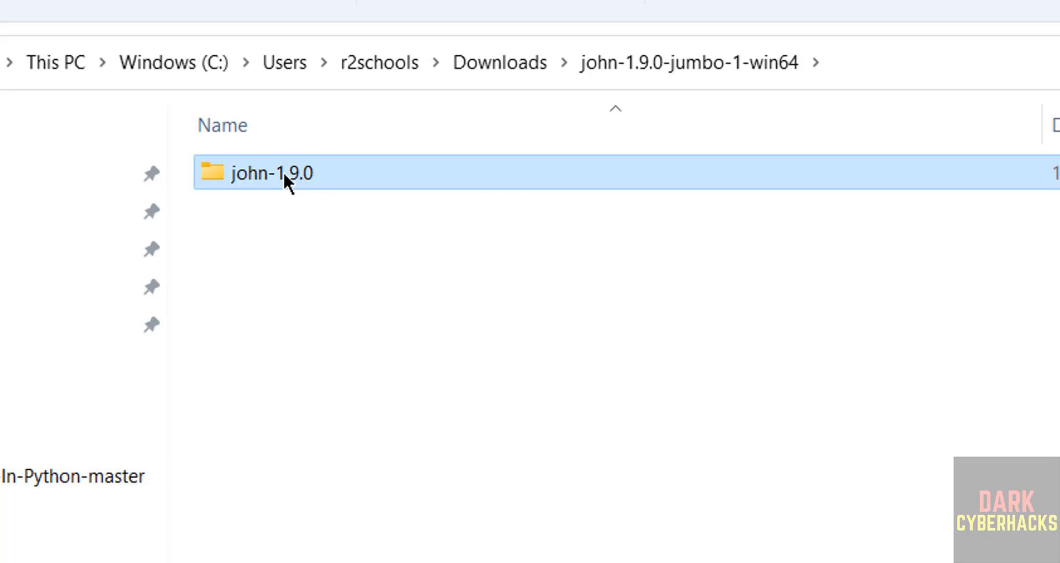
{"action": "right_click", "coordinate": [272, 173]}
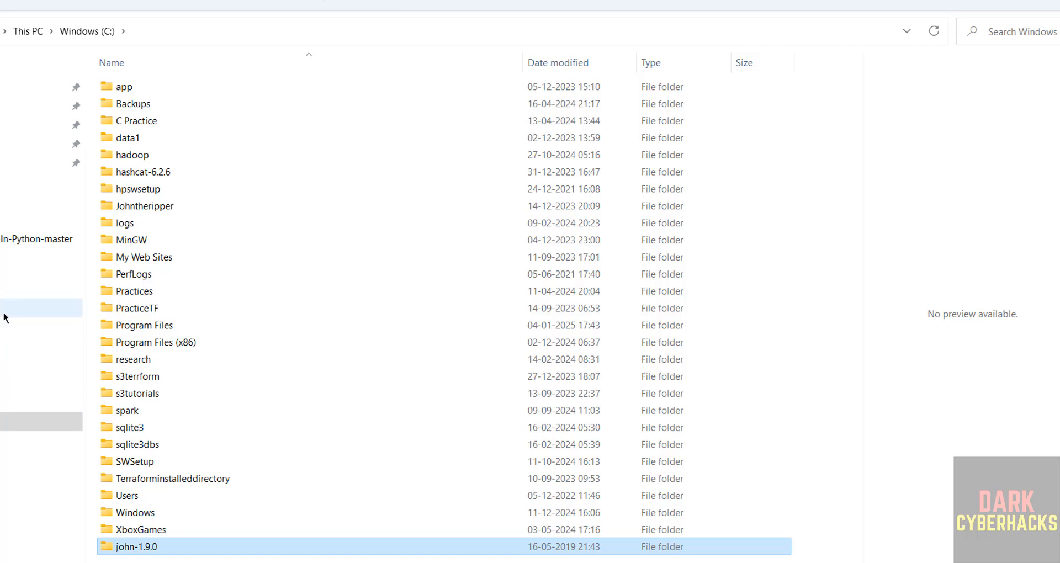
Browse into C:\john-1.9.0\run to view john.exe and the other tools
{"action": "double_click", "coordinate": [137, 546]}
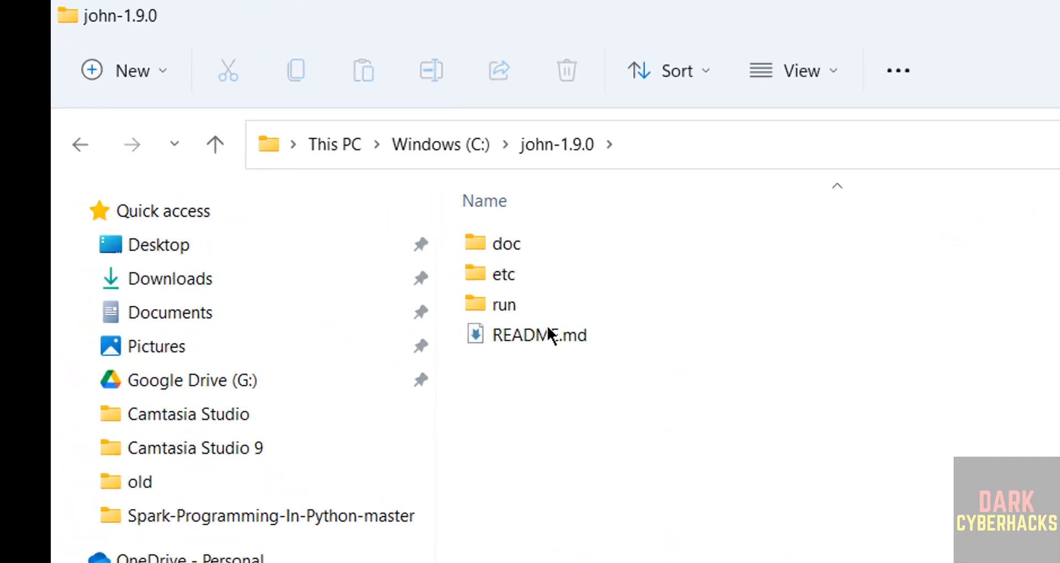
{"action": "double_click", "coordinate": [502, 304]}
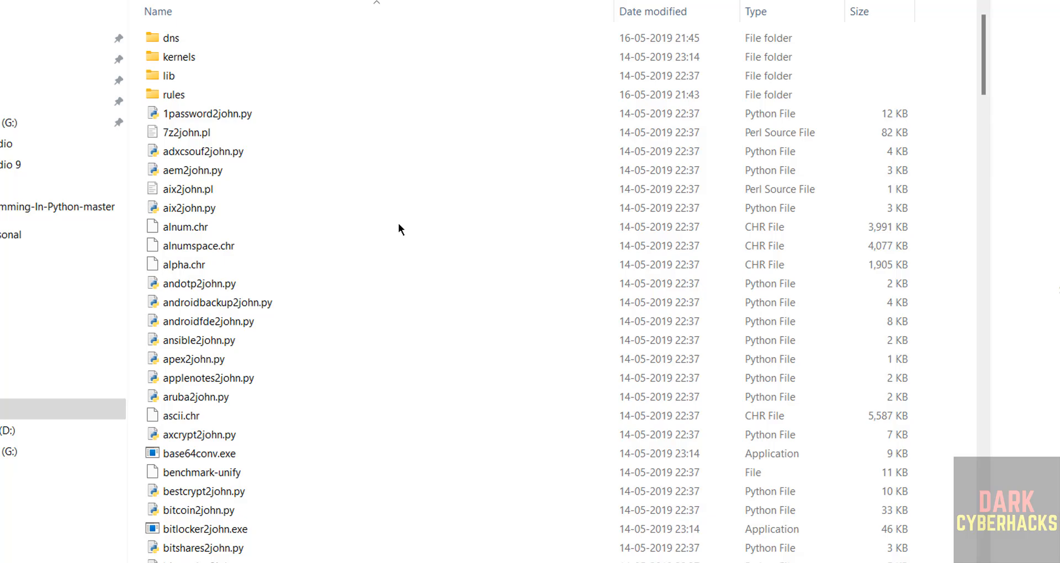
{"action": "scroll", "scroll_direction": "down", "scroll_amount": 3}
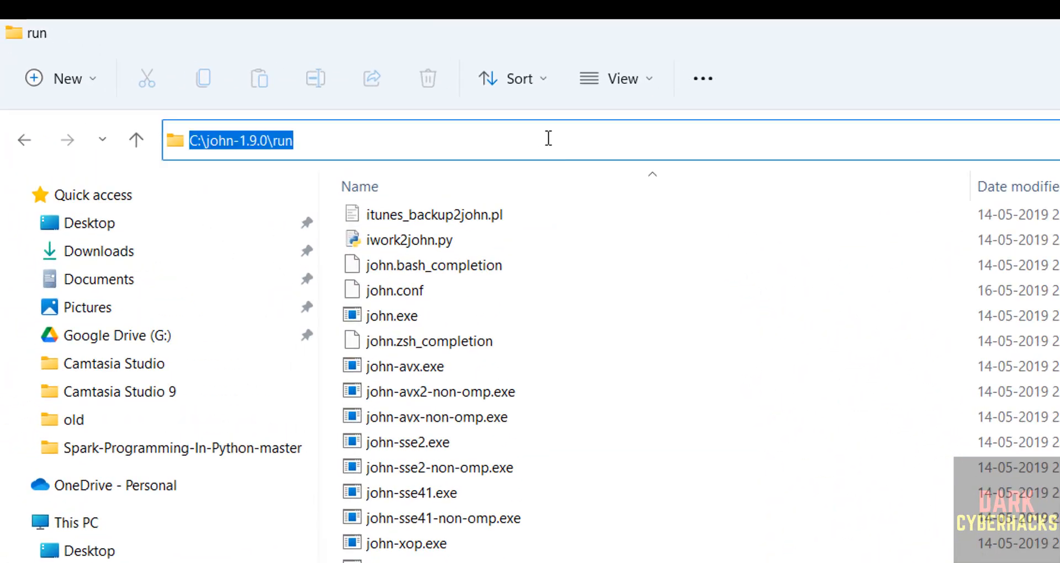
Run john in a Command Prompt outside the run folder and see it isn't recognized
{"action": "type", "text": "C:\\Windows\\System32\\cmd.exe"}
{"action": "type", "text": "h"}
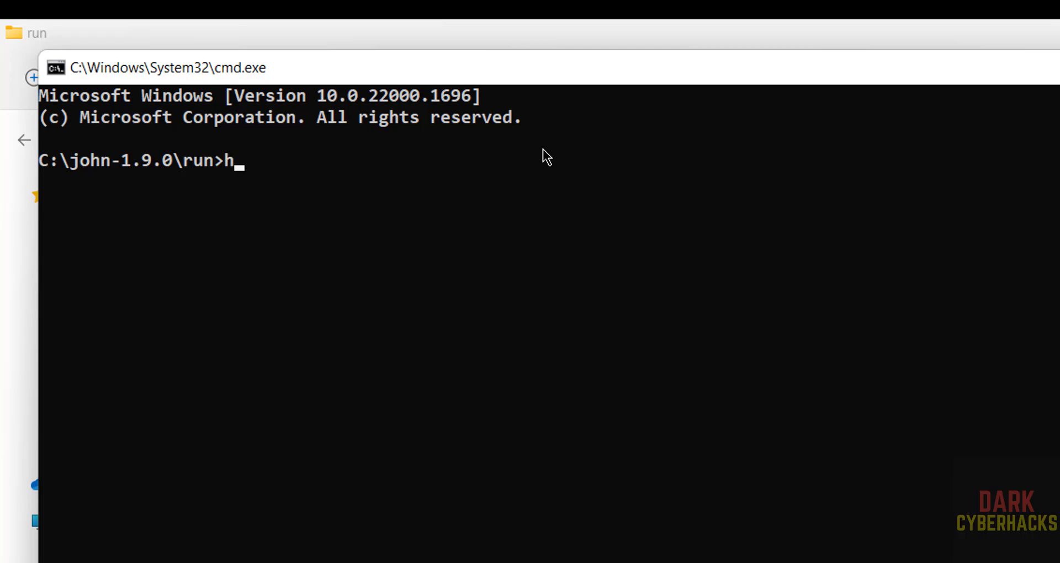
{"action": "type", "text": "ohn"}
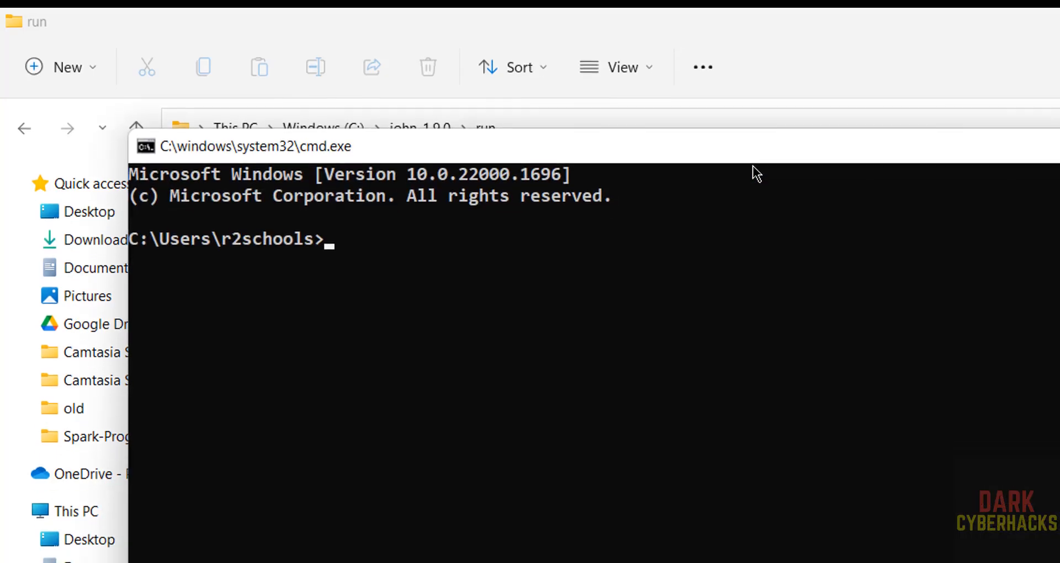
{"action": "type", "text": "john"}
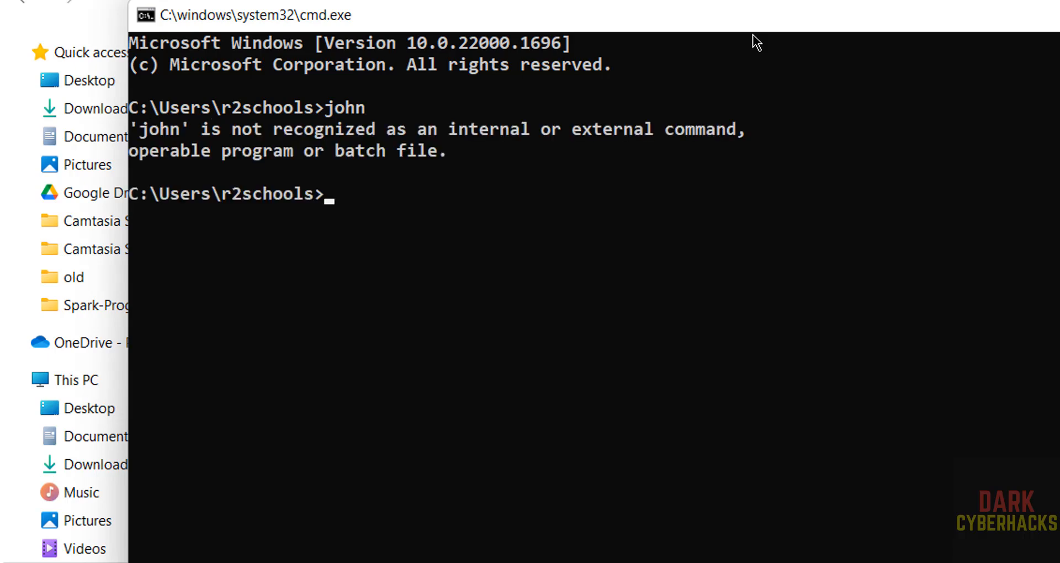
{"action": "right_click", "coordinate": [70, 380]}
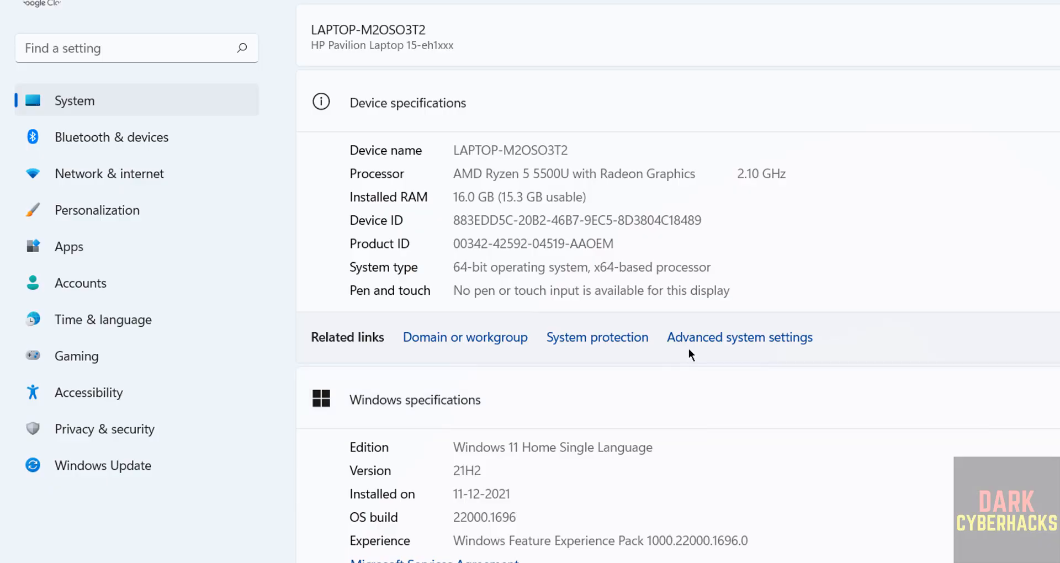
Add user variable JOHN_HOME with value C:\john-1.9.0\run via Advanced system settings
{"action": "left_click", "coordinate": [739, 337]}
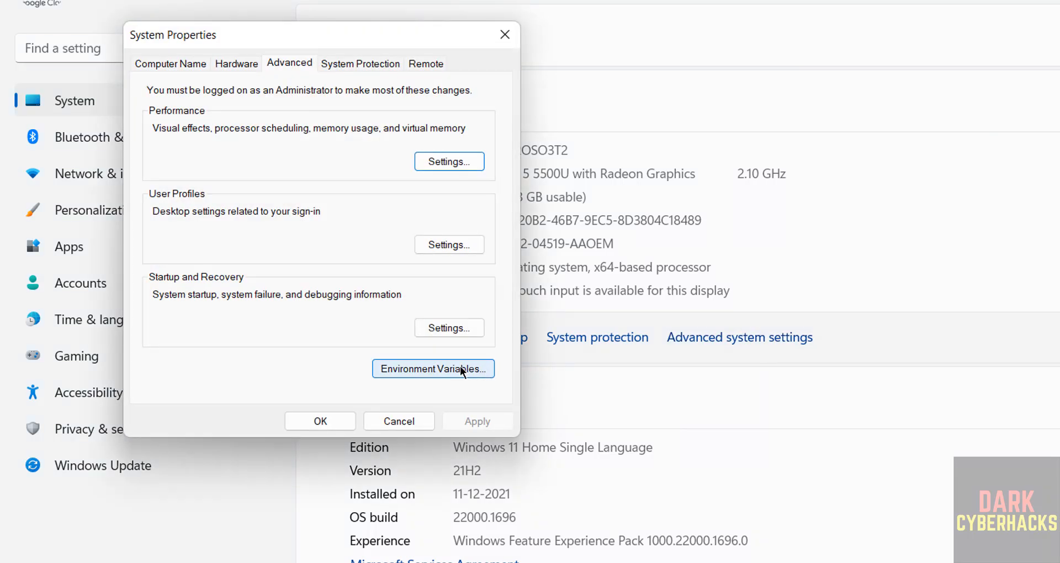
{"action": "left_click", "coordinate": [433, 368]}
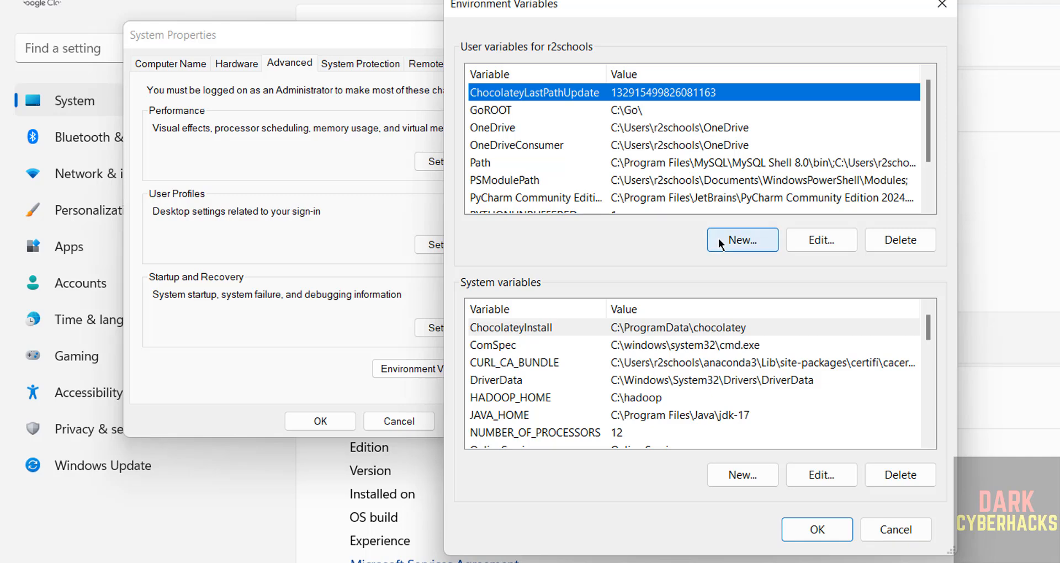
{"action": "left_click", "coordinate": [742, 239]}
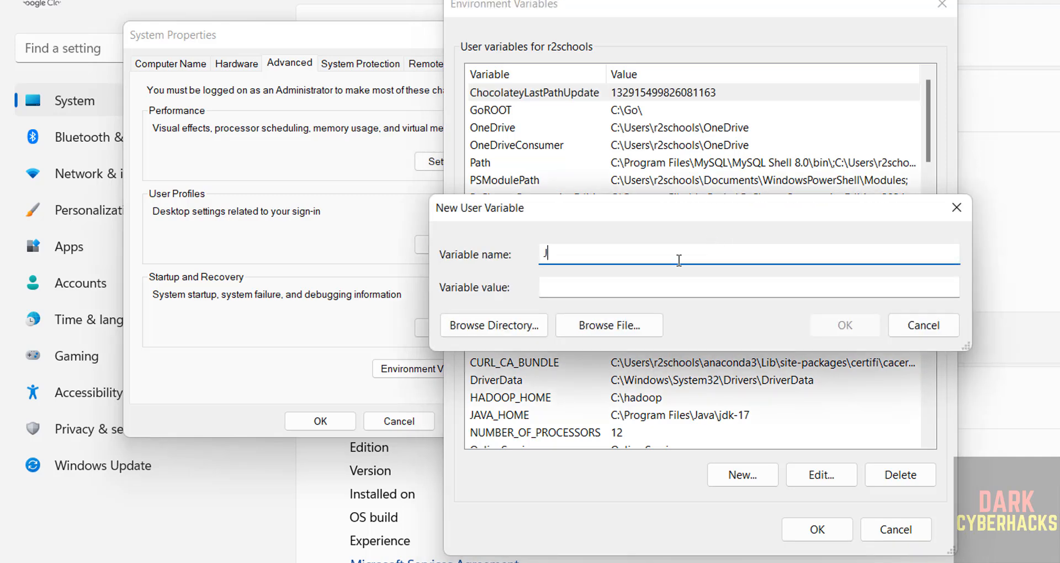
{"action": "type", "text": "OHN_HO"}
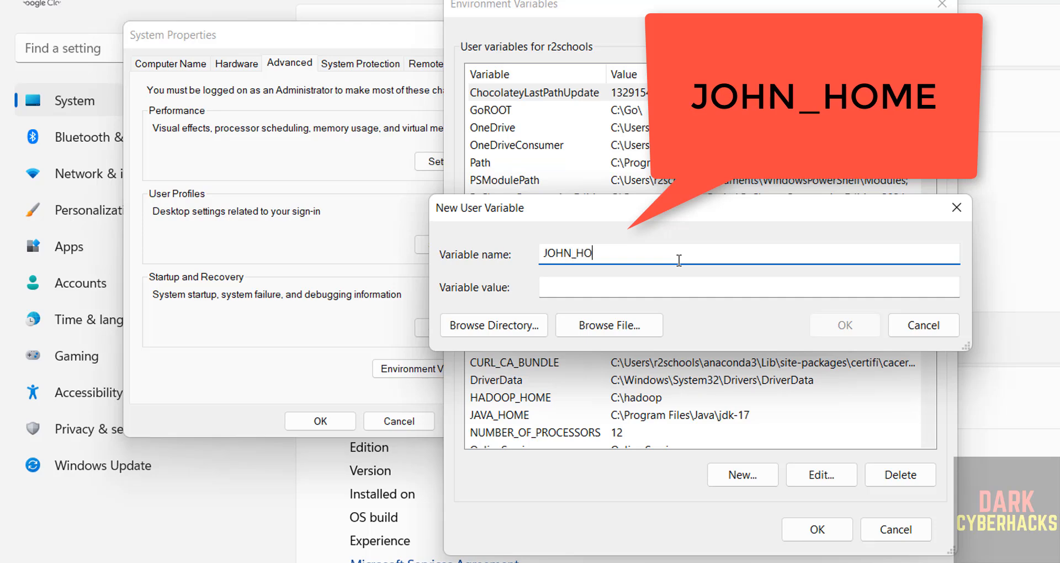
{"action": "type", "text": "ME"}
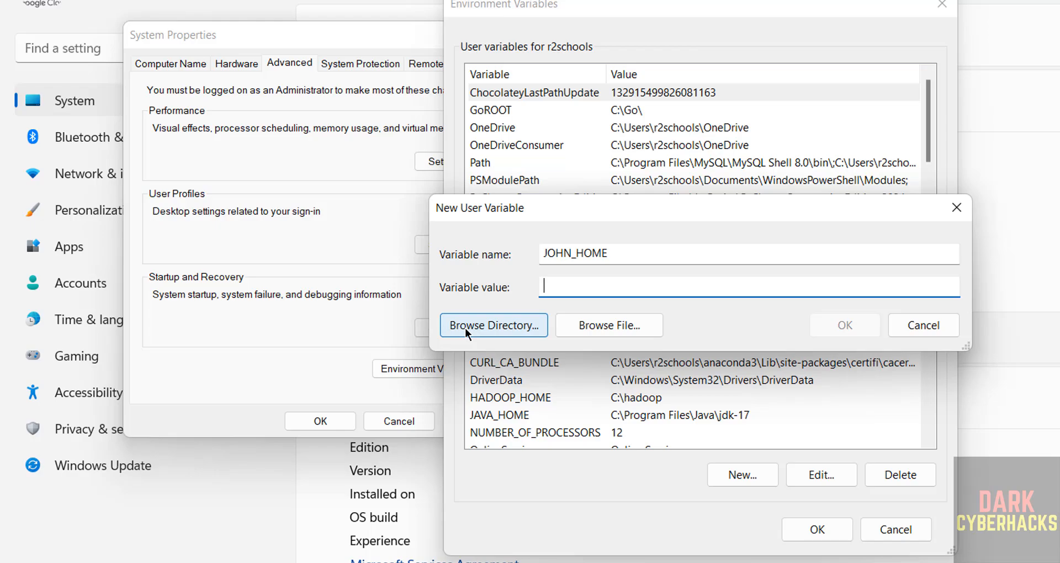
{"action": "left_click", "coordinate": [493, 325]}
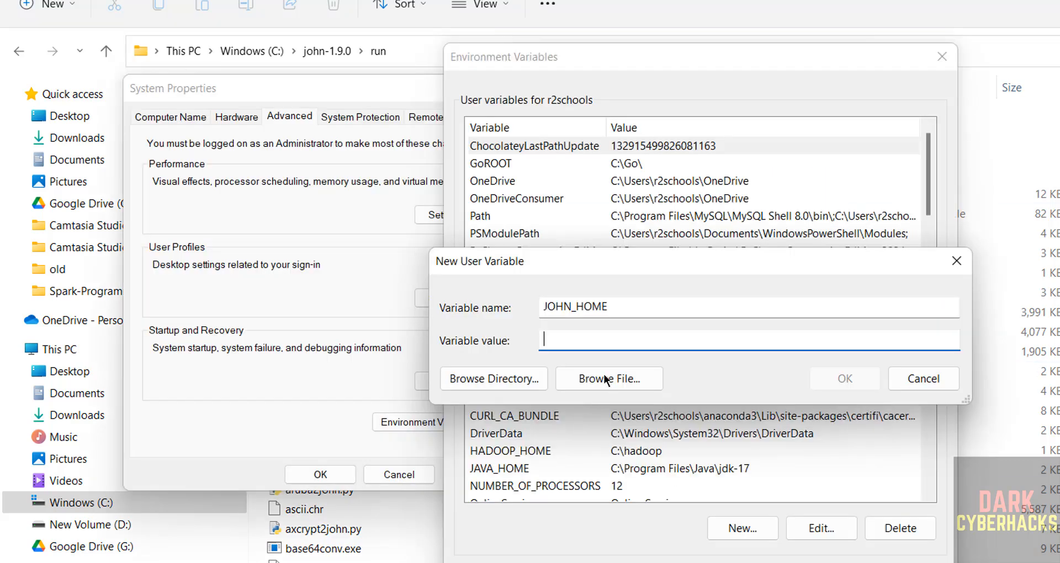
{"action": "left_click", "coordinate": [493, 379]}
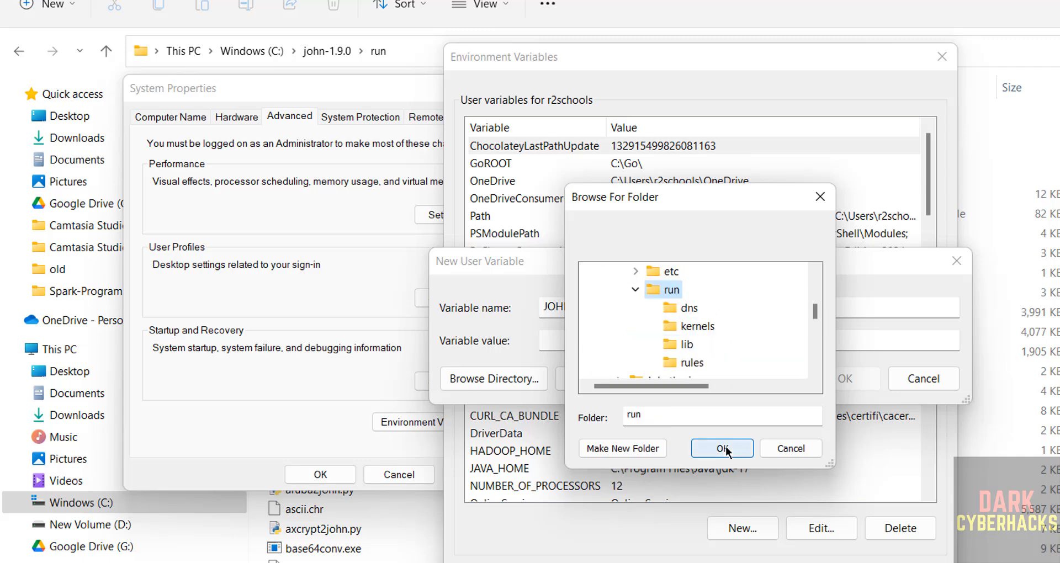
{"action": "left_click", "coordinate": [722, 448]}
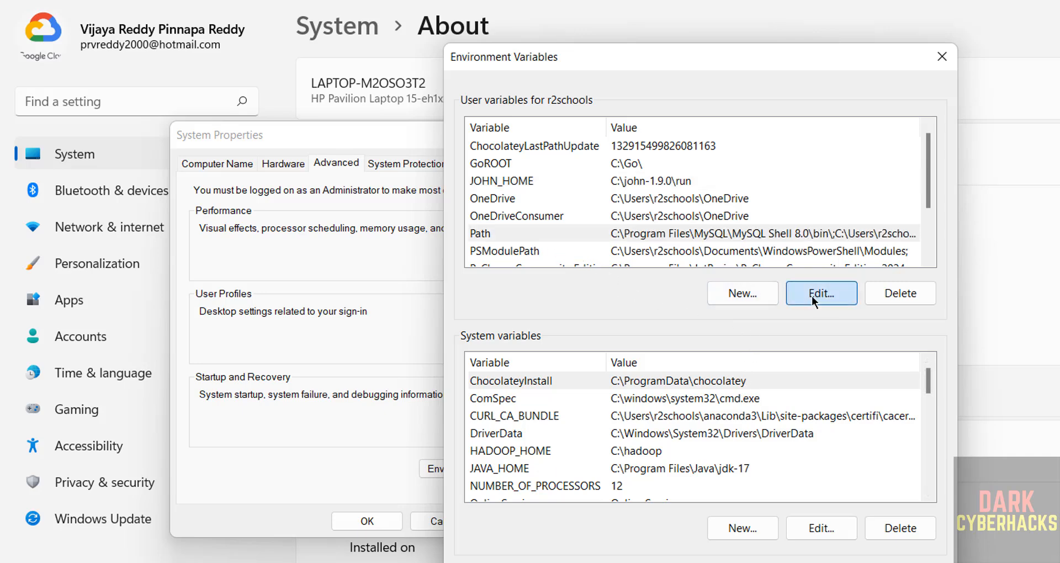
Append %JOHN_HOME% to the user Path variable and save
{"action": "left_click", "coordinate": [820, 293]}
{"action": "type", "text": "%"}
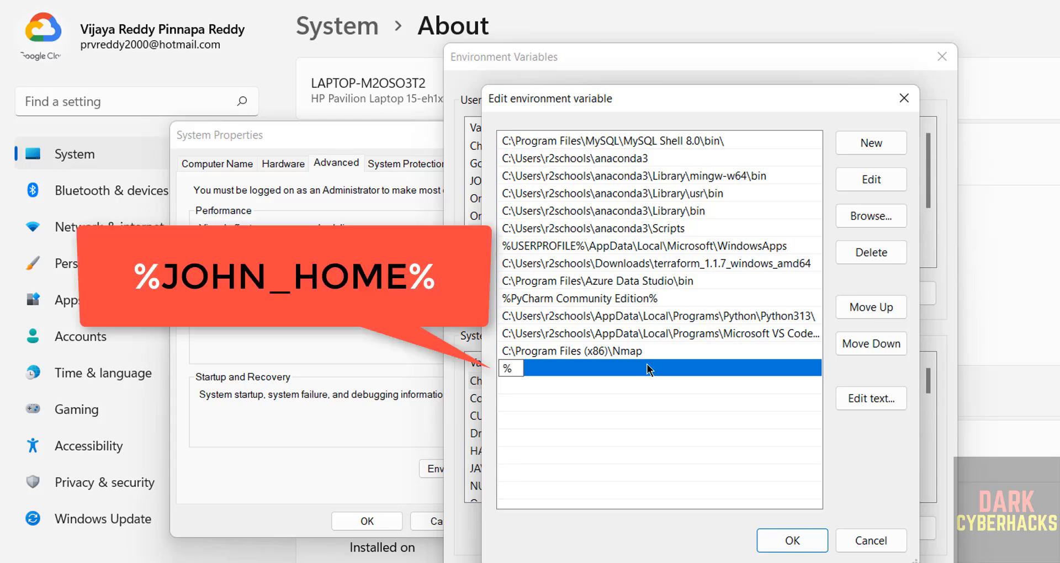
{"action": "type", "text": "JOHN_HOME%"}
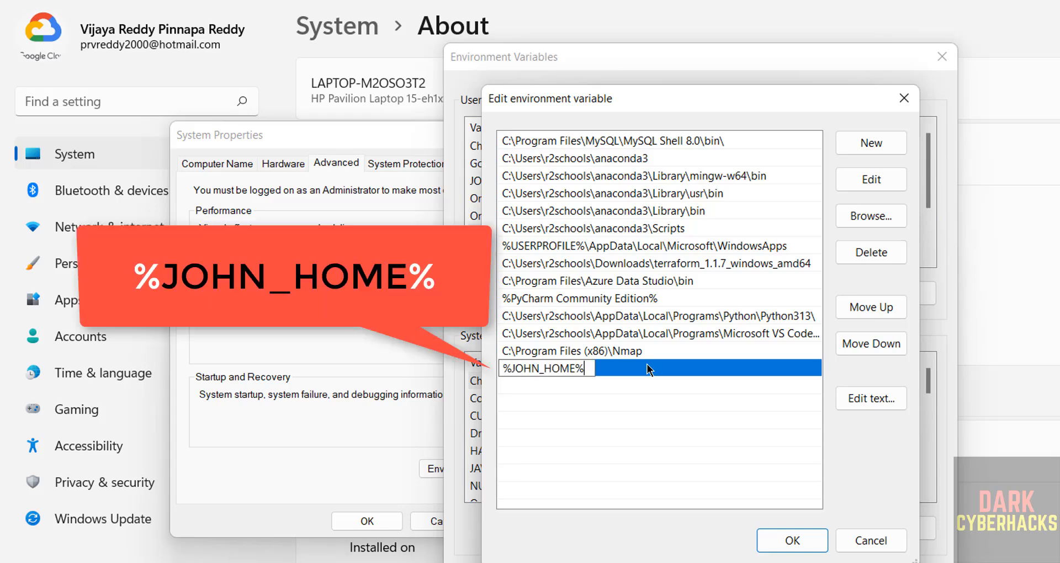
{"action": "left_click", "coordinate": [792, 540]}
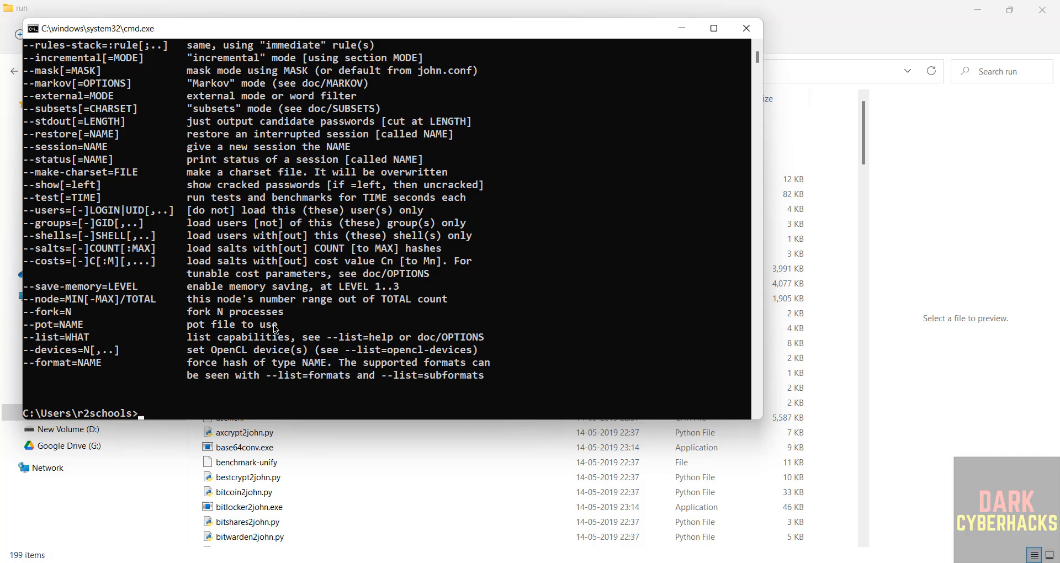
{"action": "mouse_move", "coordinate": [213, 280]}
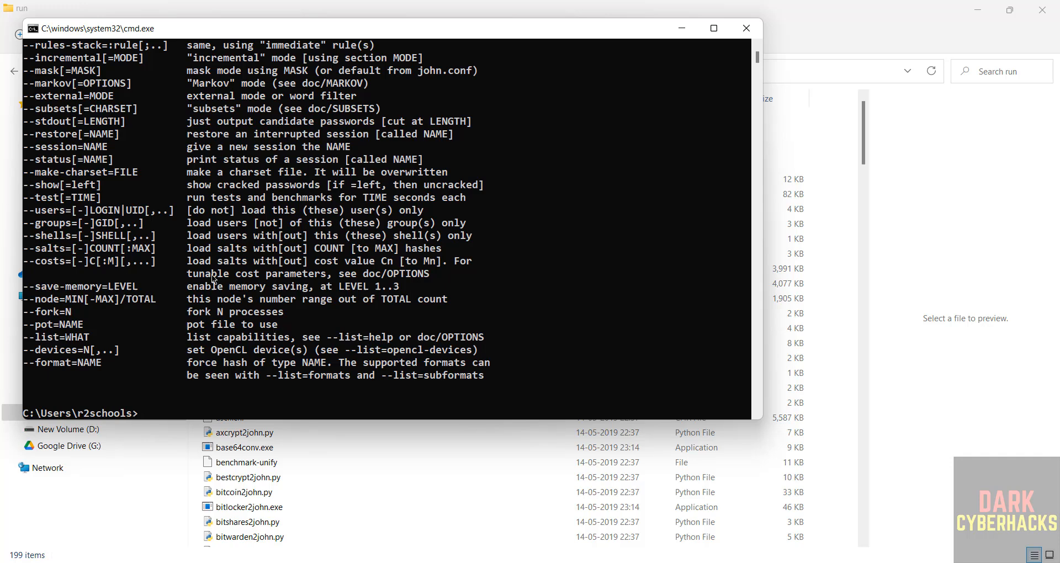